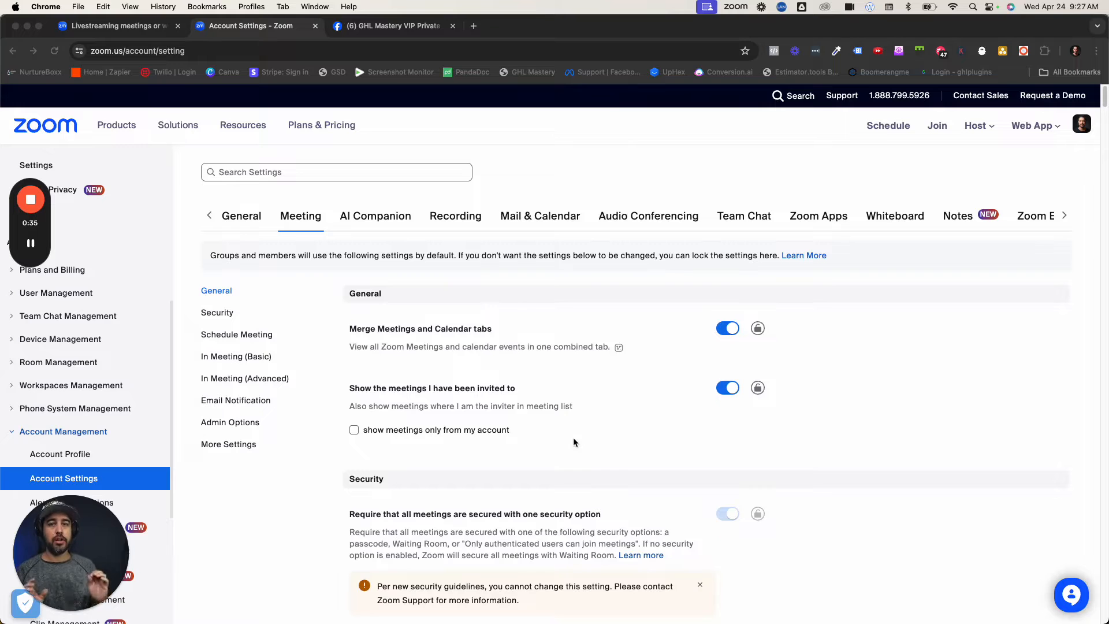
pyautogui.moveTo(254, 442)
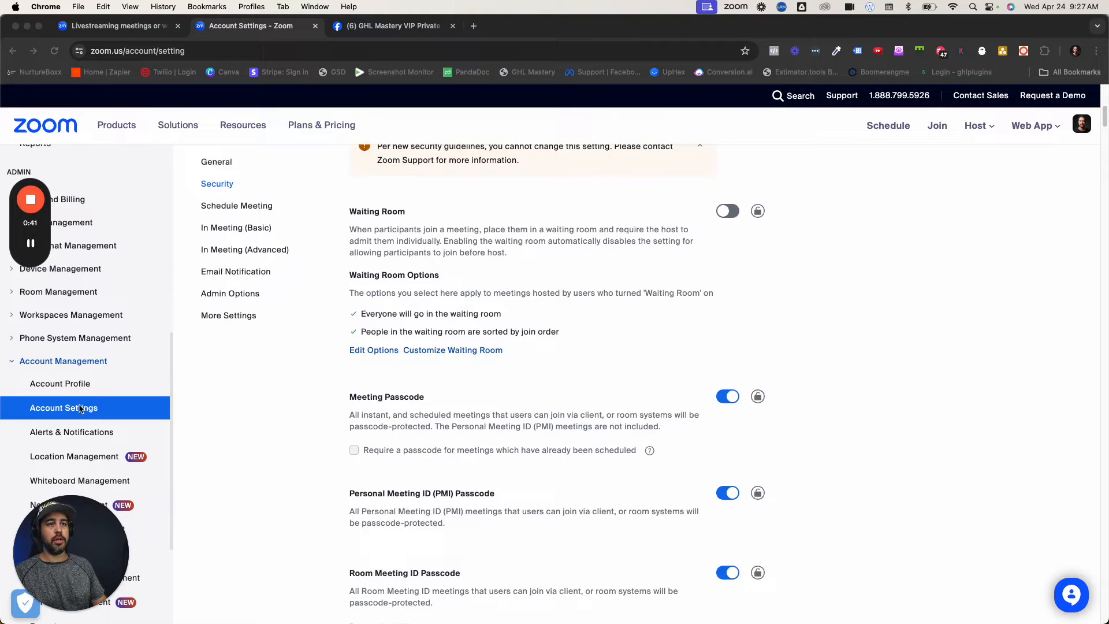
pyautogui.moveTo(253, 415)
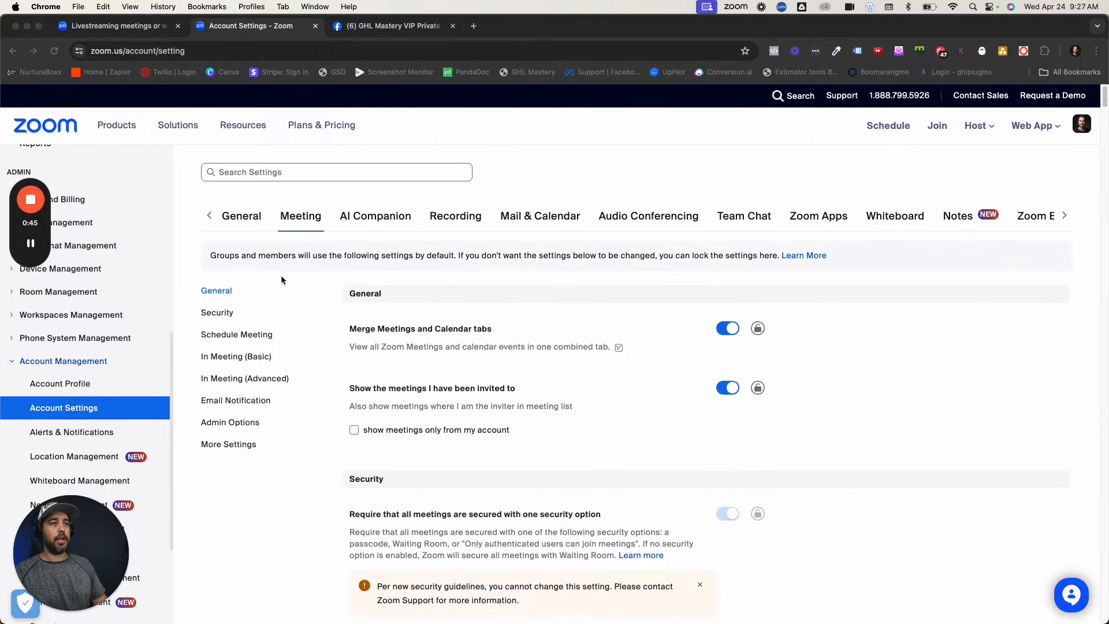
pyautogui.moveTo(288, 175)
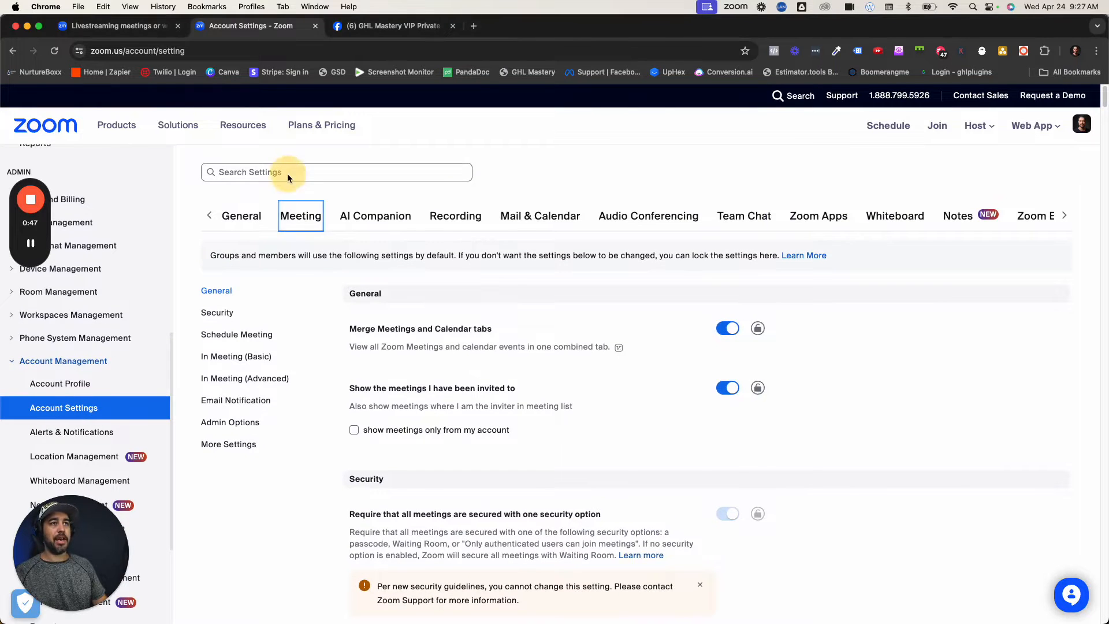
# Step: Search account settings for 'live stream' to show Allow livestreaming of meetings with Custom Live Streaming Service
pyautogui.write('live stream')
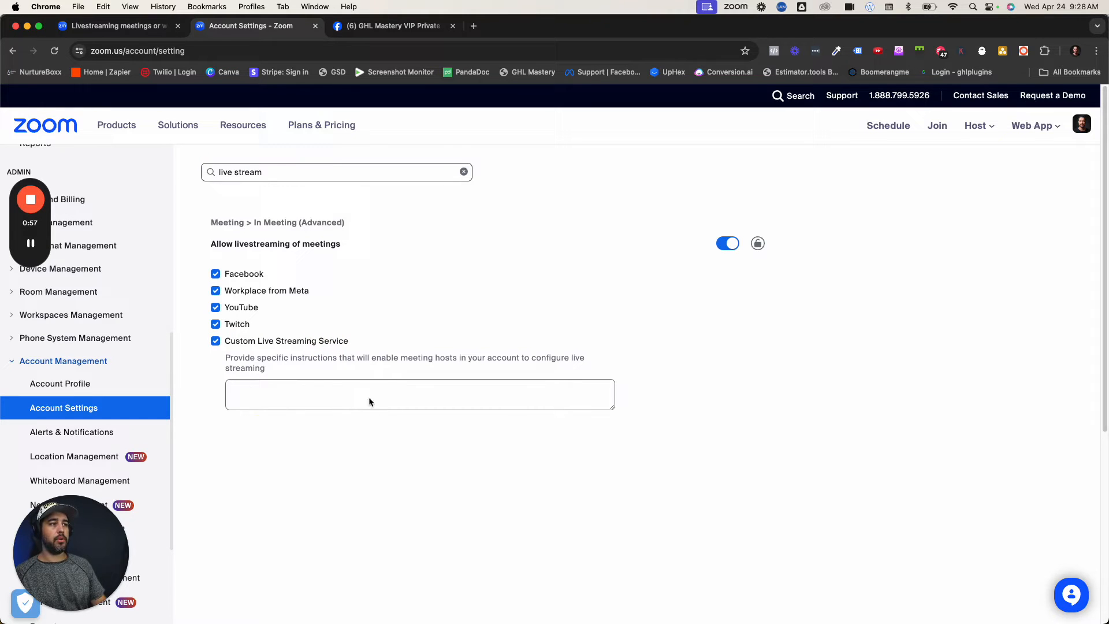
pyautogui.moveTo(342, 440)
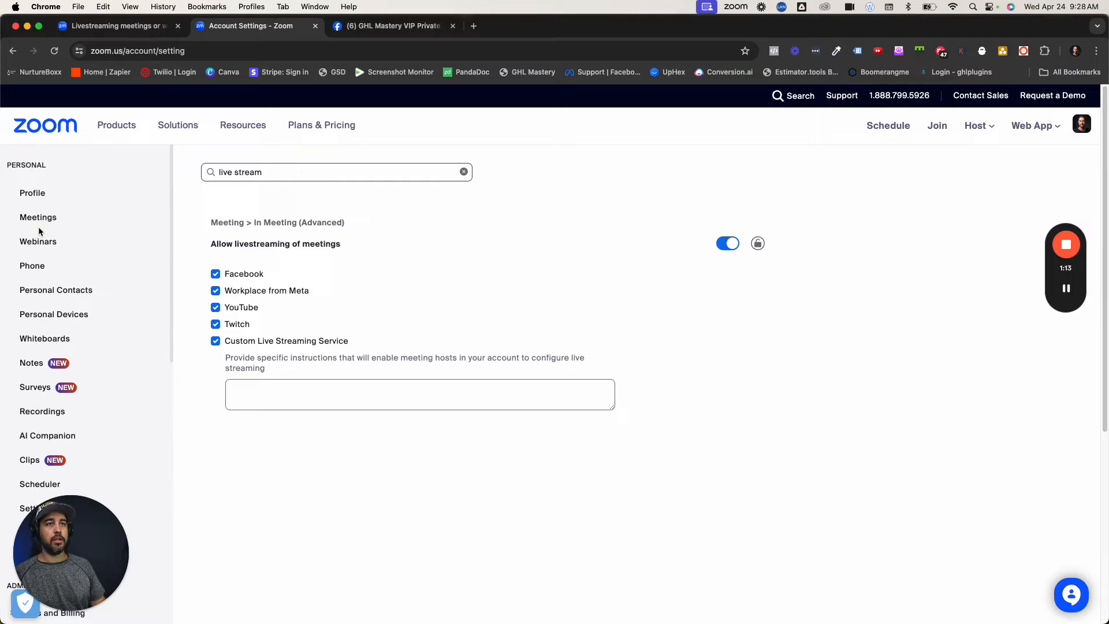
# Step: From Meetings, show the GHL Mastery - Support Calls meeting's Live Streaming details with its custom stream
pyautogui.click(38, 217)
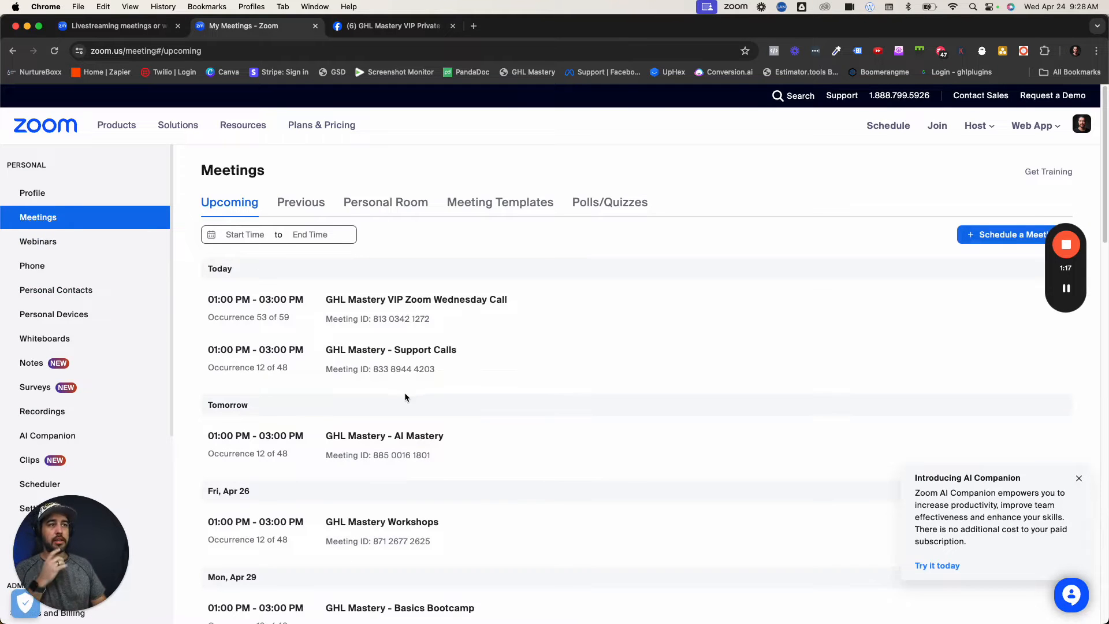
pyautogui.click(391, 348)
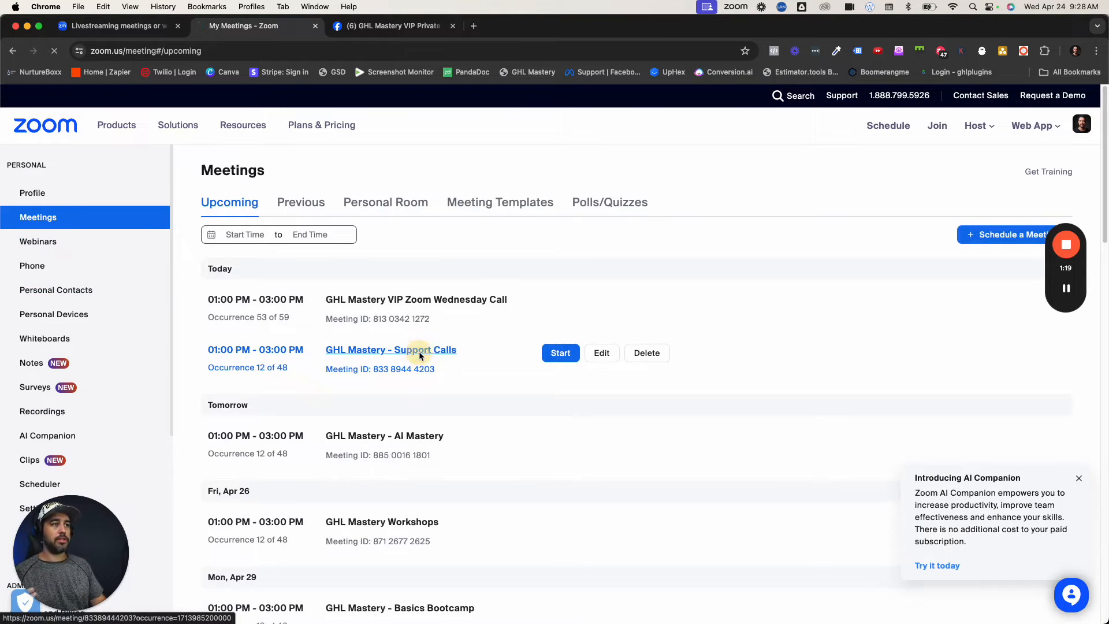
pyautogui.click(391, 349)
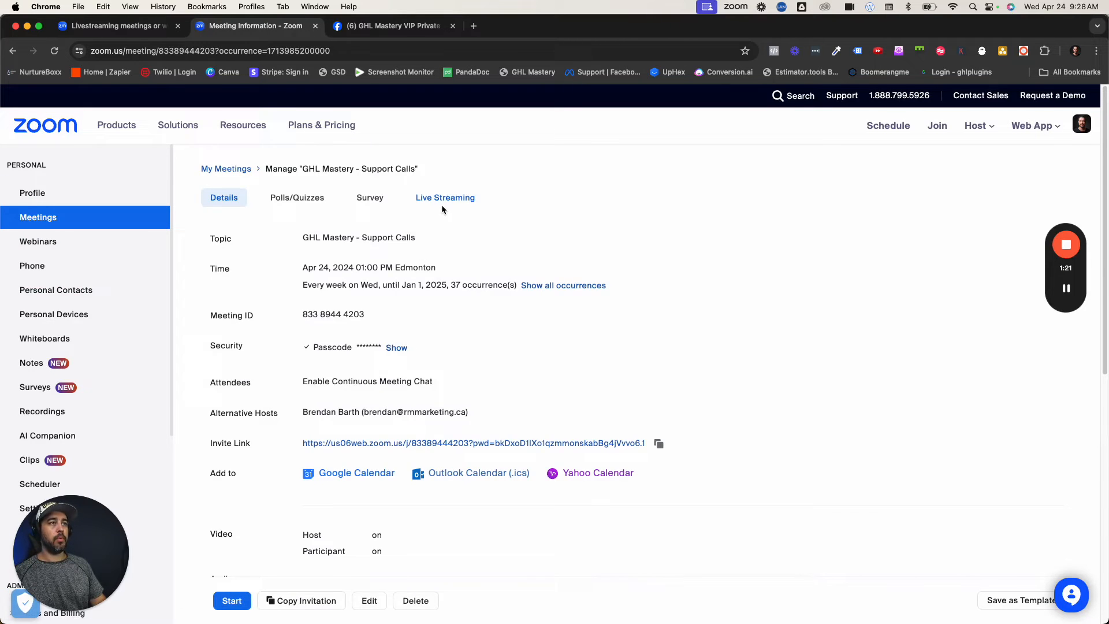
pyautogui.click(444, 198)
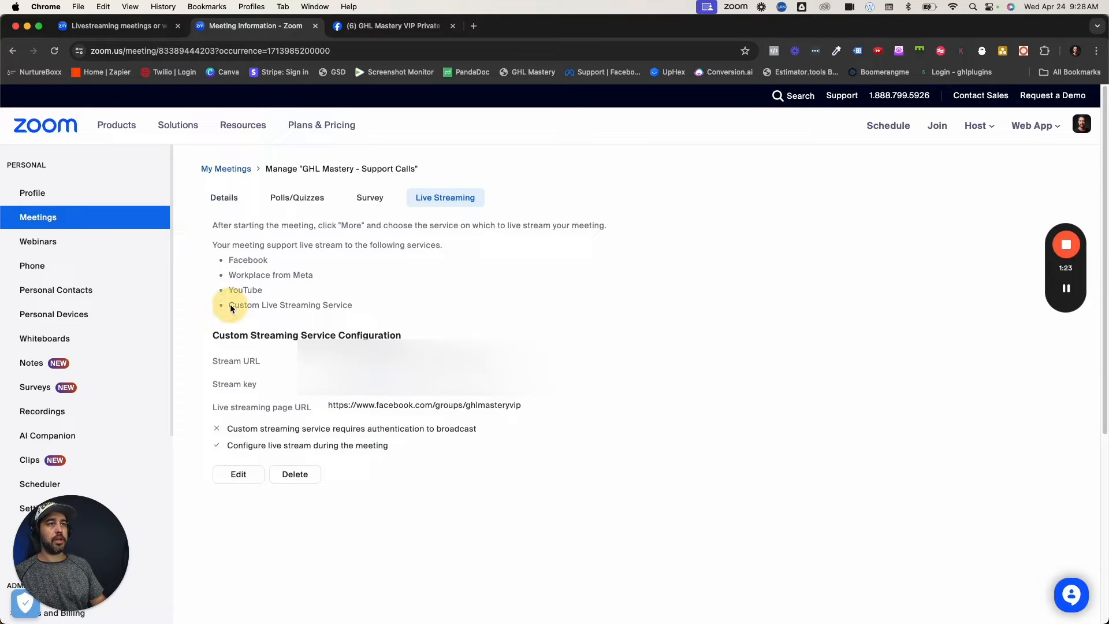
pyautogui.moveTo(412, 320)
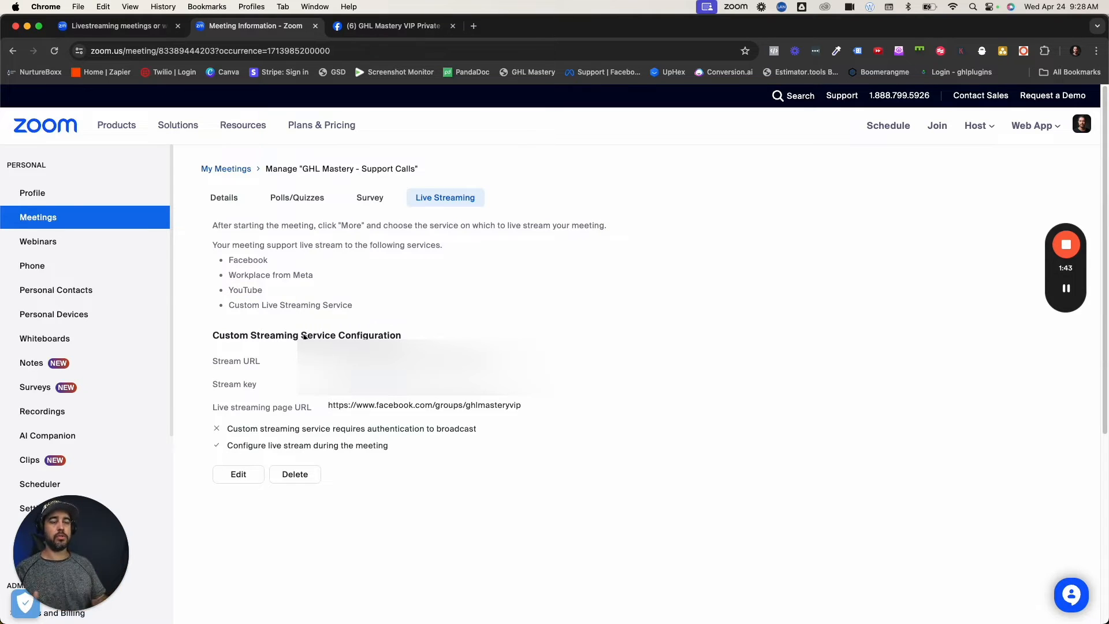
pyautogui.moveTo(335, 323)
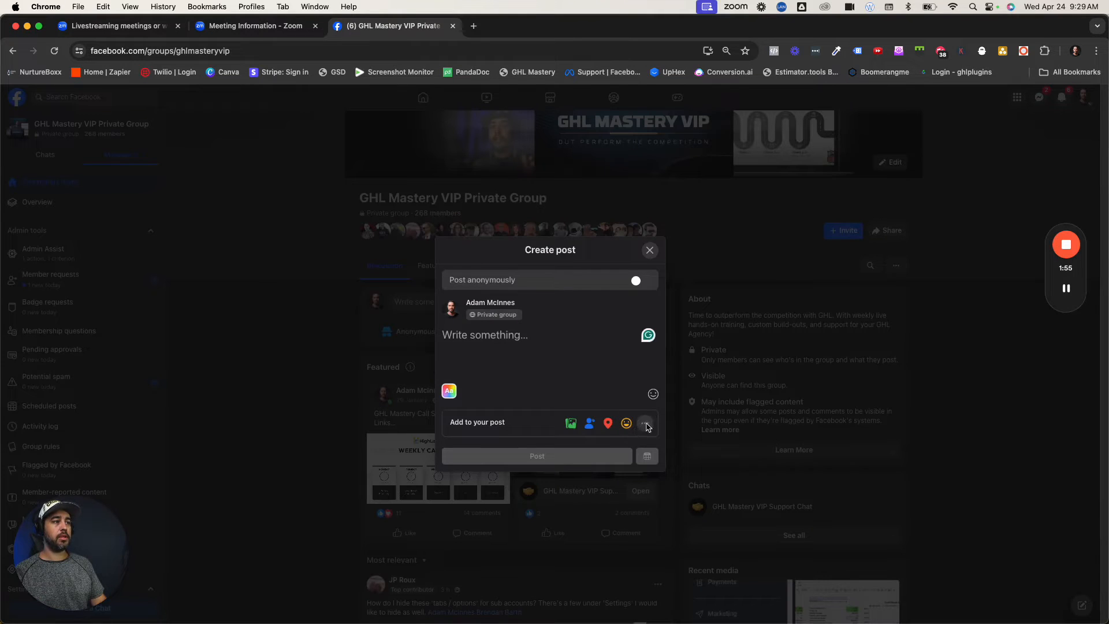
# Step: Start a group live video broadcast now using Streaming software as the video source
pyautogui.click(645, 423)
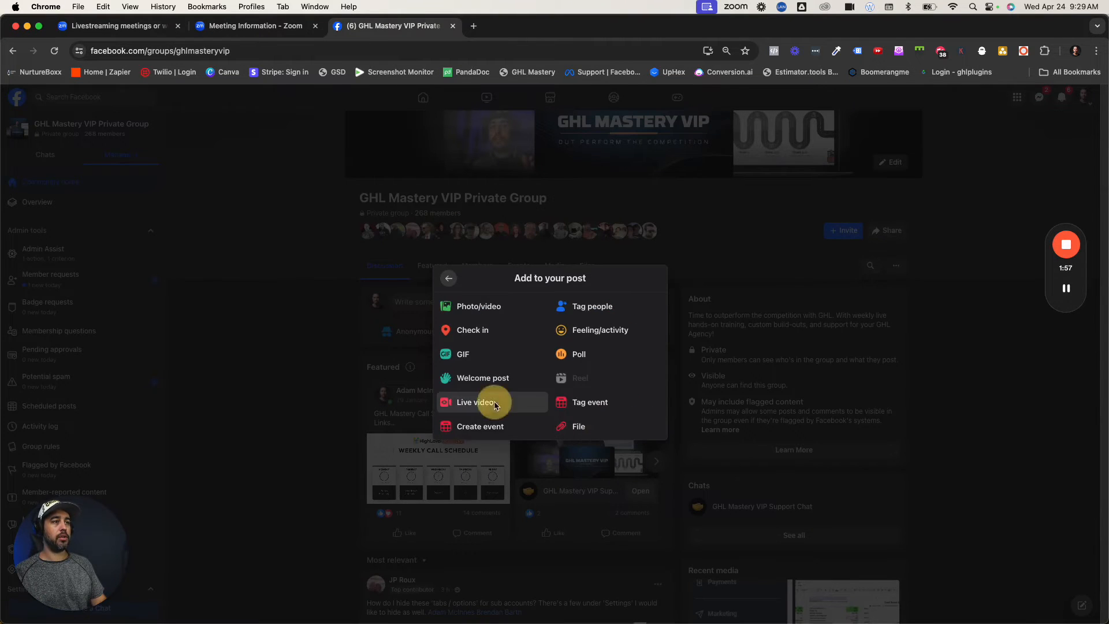
pyautogui.click(475, 402)
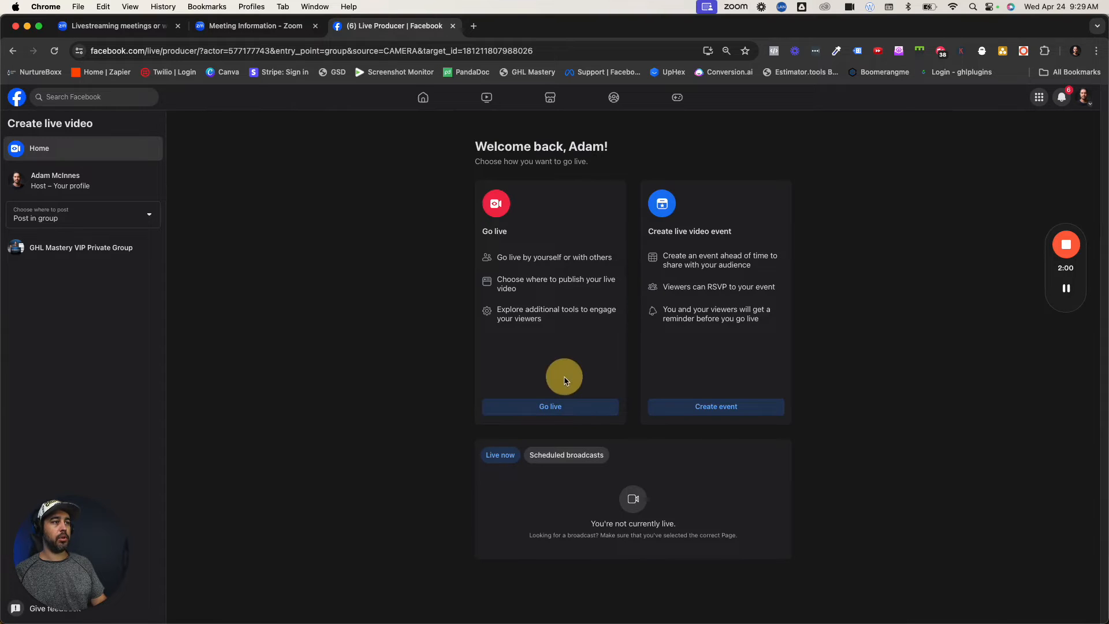
pyautogui.click(550, 406)
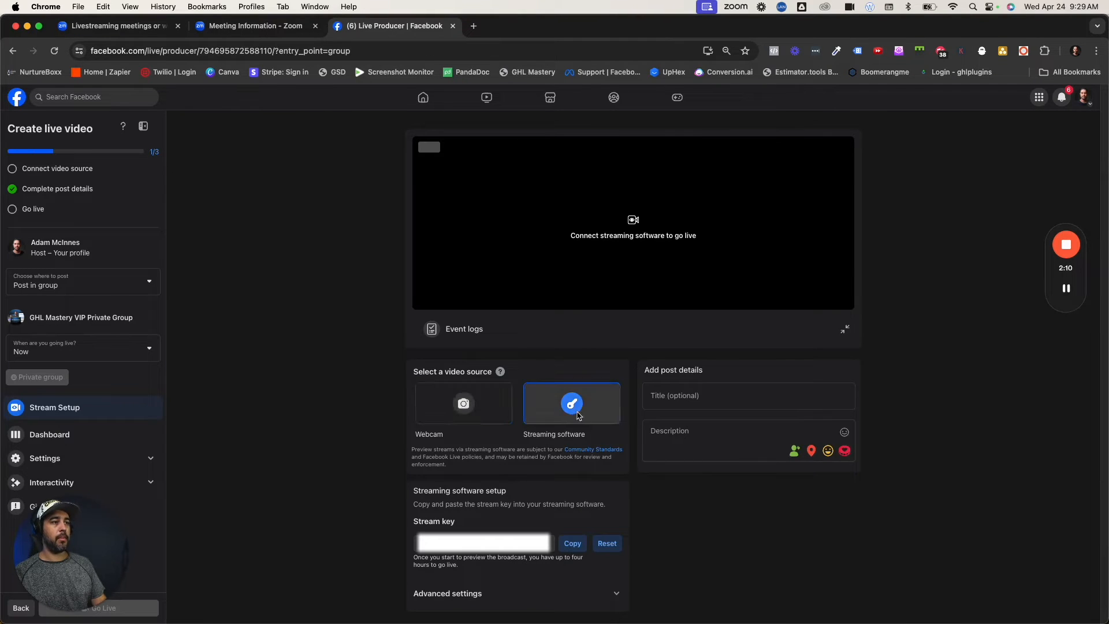
pyautogui.click(747, 395)
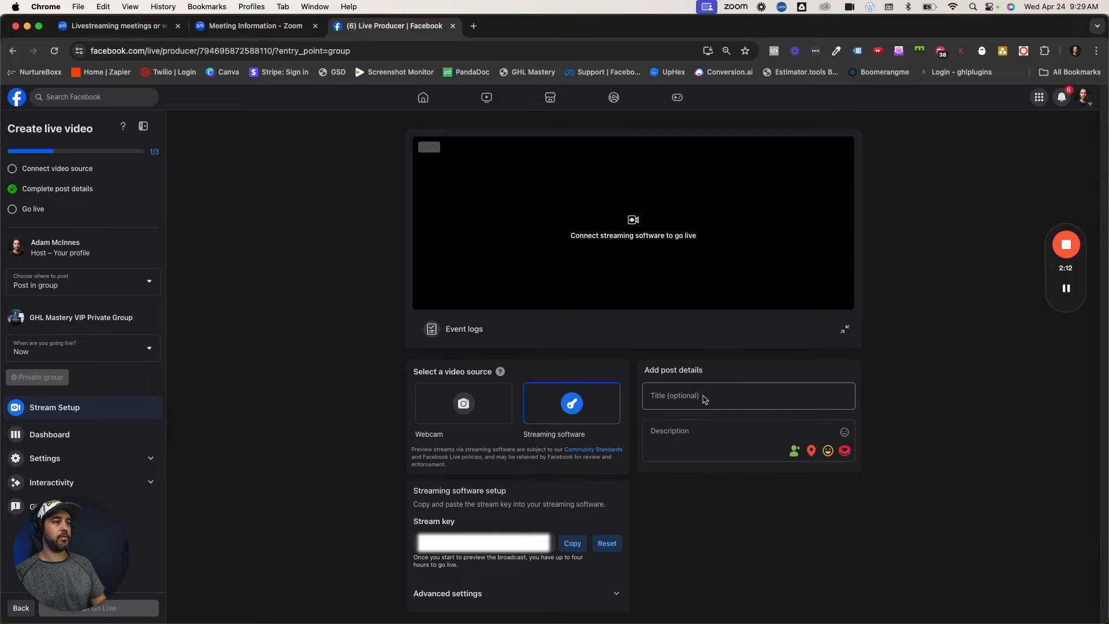
# Step: Title the live video 'Zoom Live Stream Test' and reveal the stream key and server URL
pyautogui.click(747, 395)
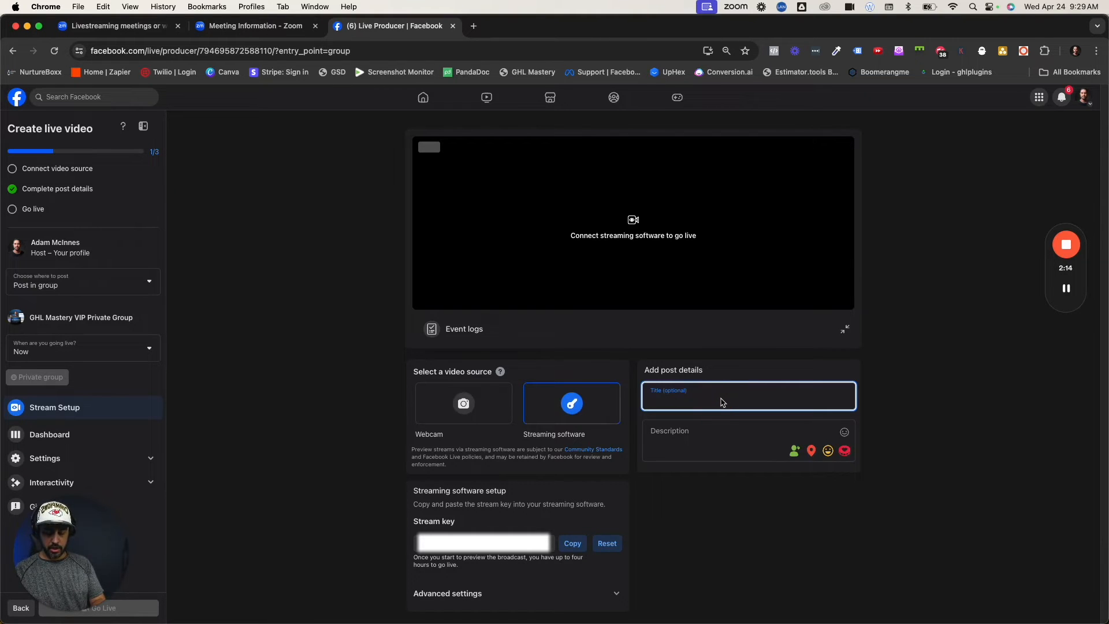
pyautogui.write('Zoom L')
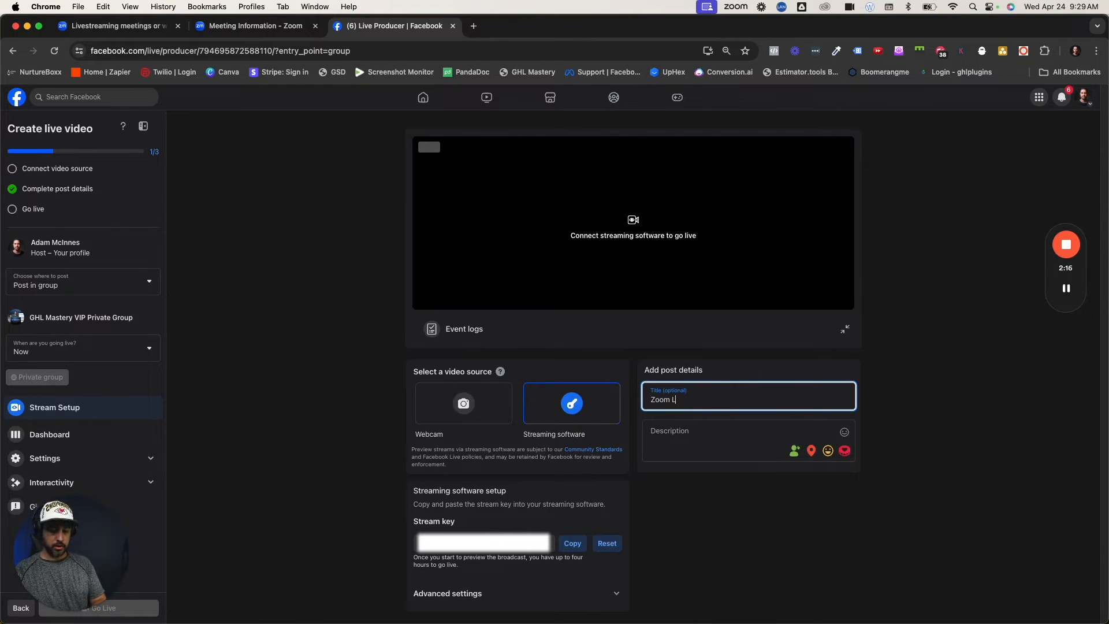
pyautogui.write('ive')
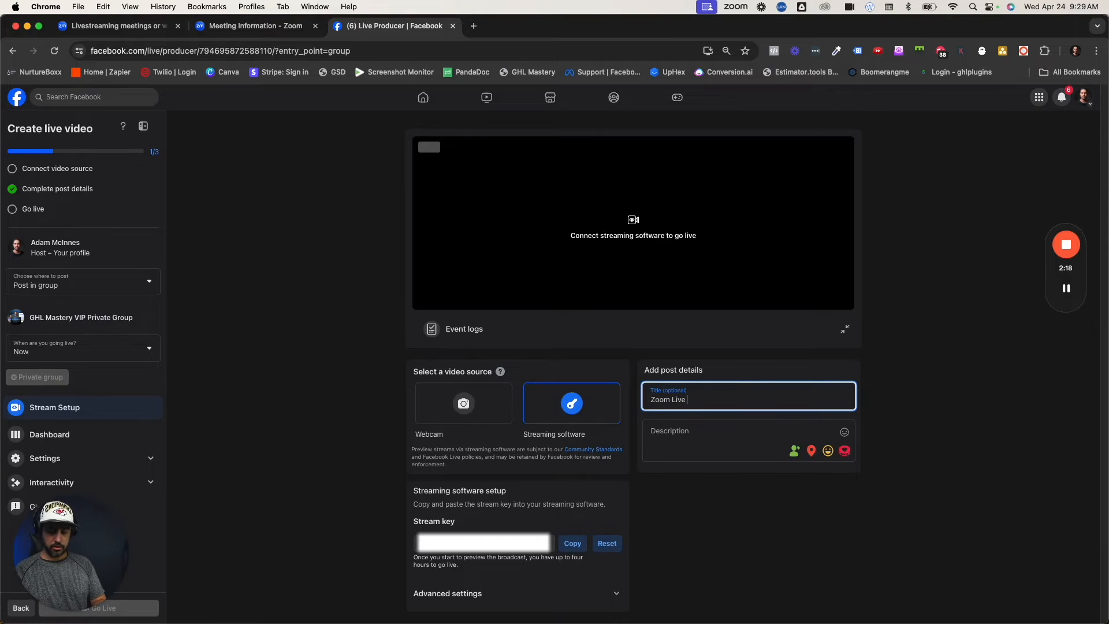
pyautogui.write('Stream Test')
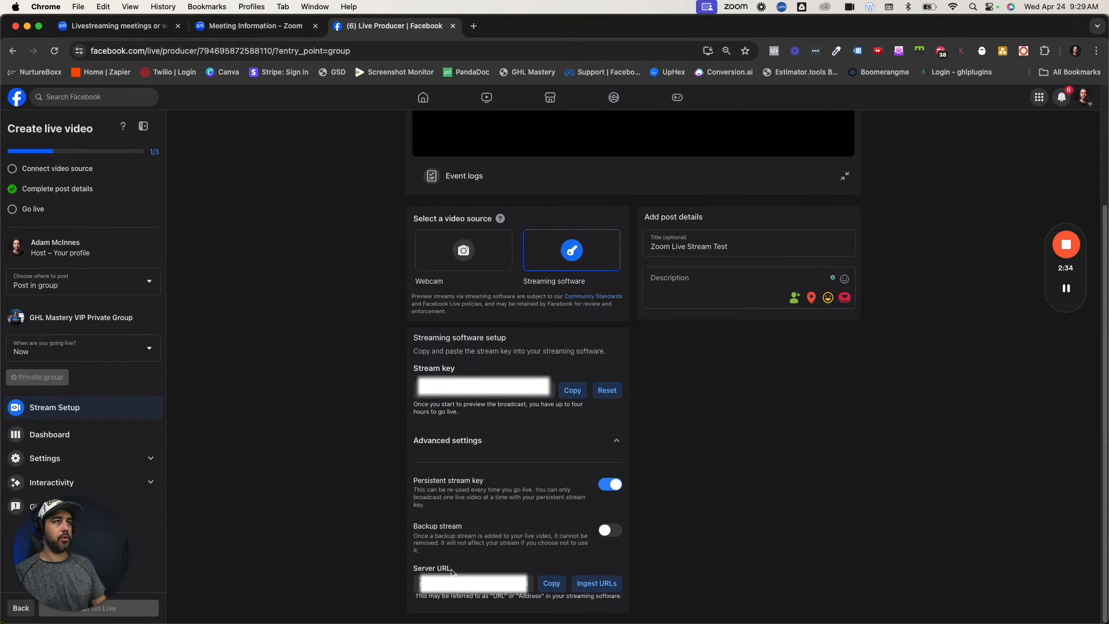
pyautogui.moveTo(502, 439)
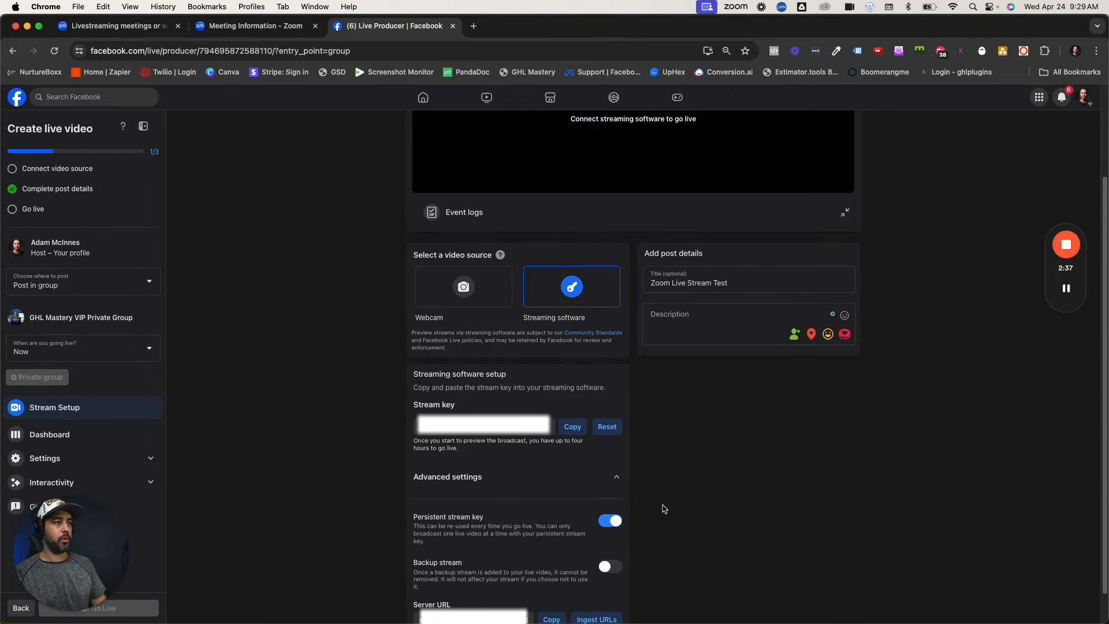
pyautogui.scroll(-3)
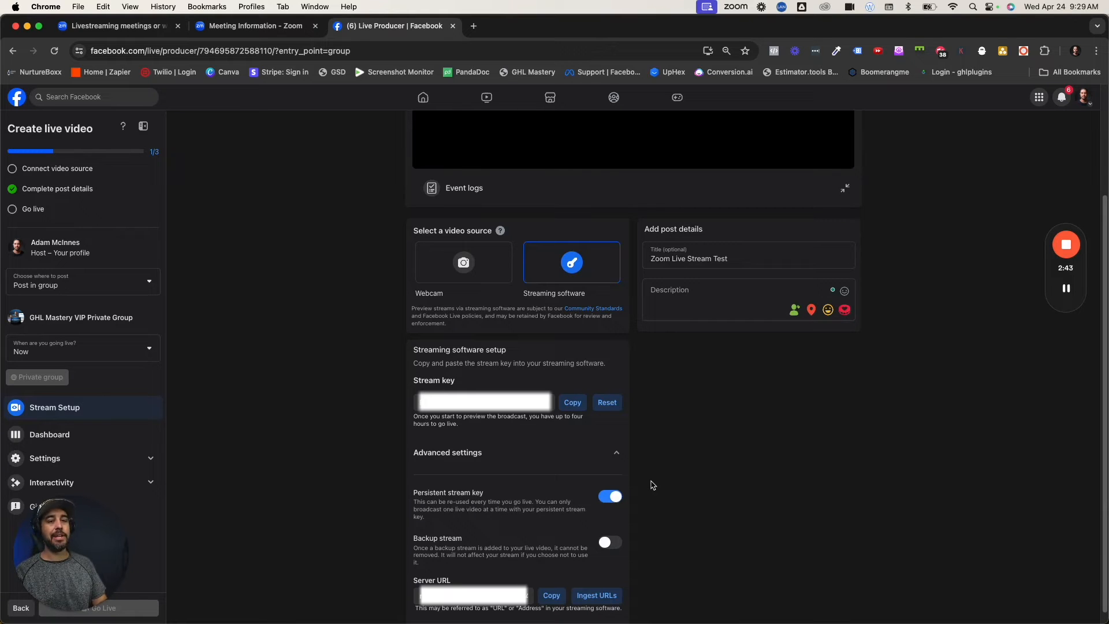
pyautogui.moveTo(651, 471)
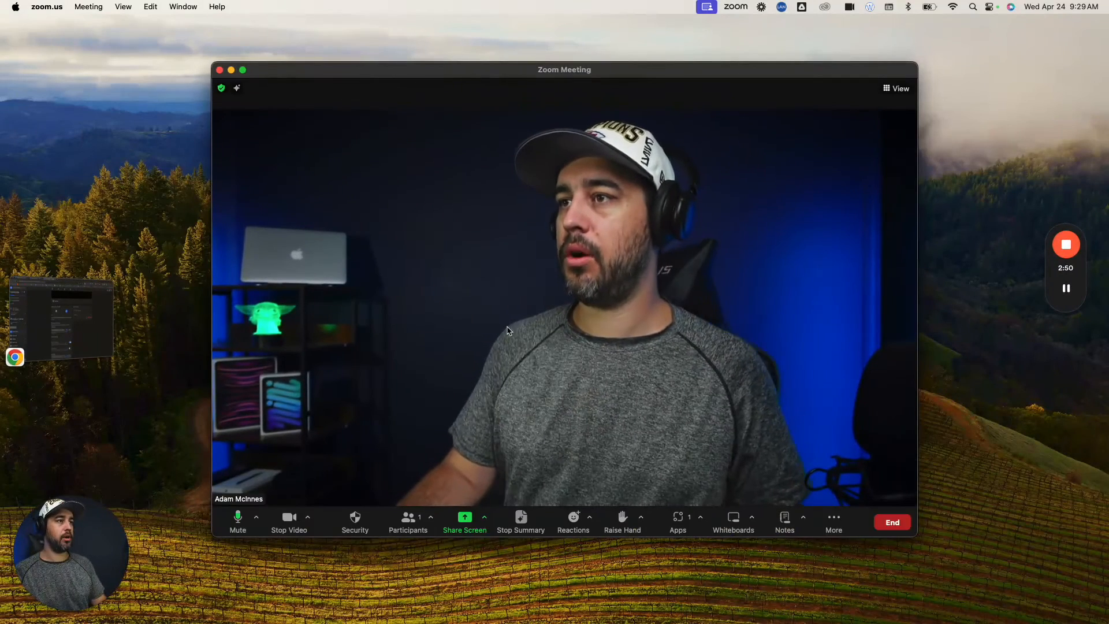
# Step: From the meeting's More menu, choose Live on Custom Live Streaming Service
pyautogui.click(833, 522)
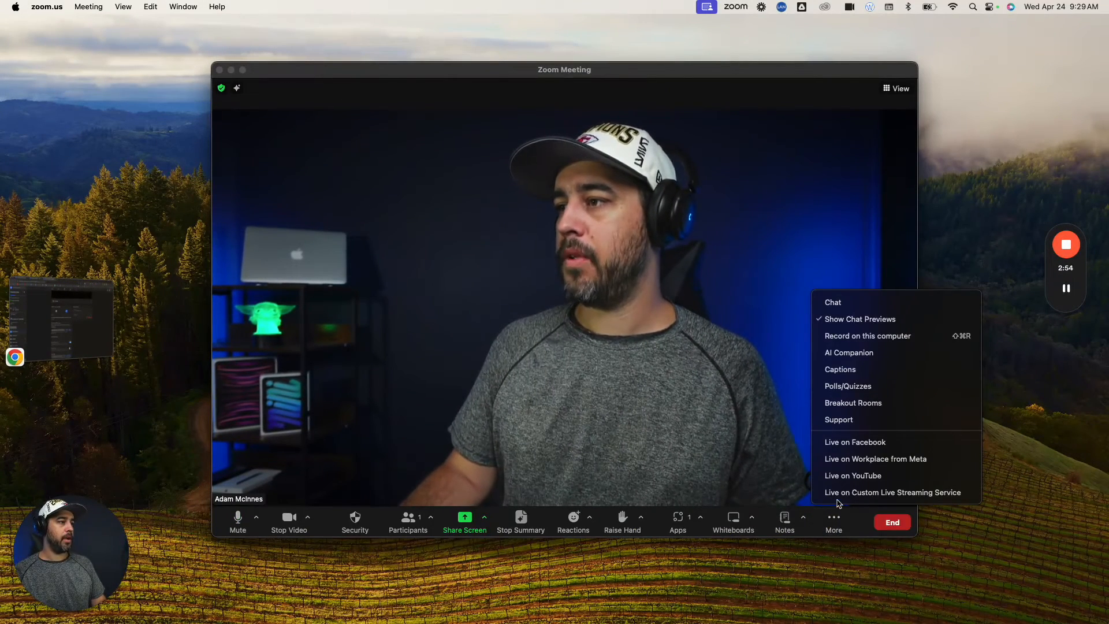
pyautogui.moveTo(893, 493)
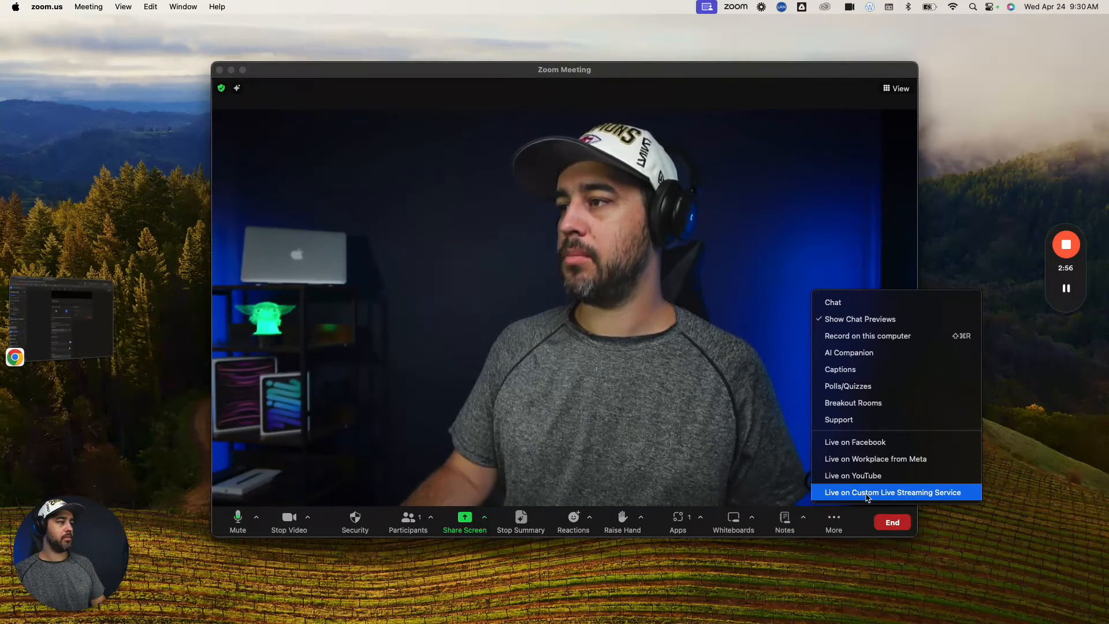
pyautogui.click(893, 492)
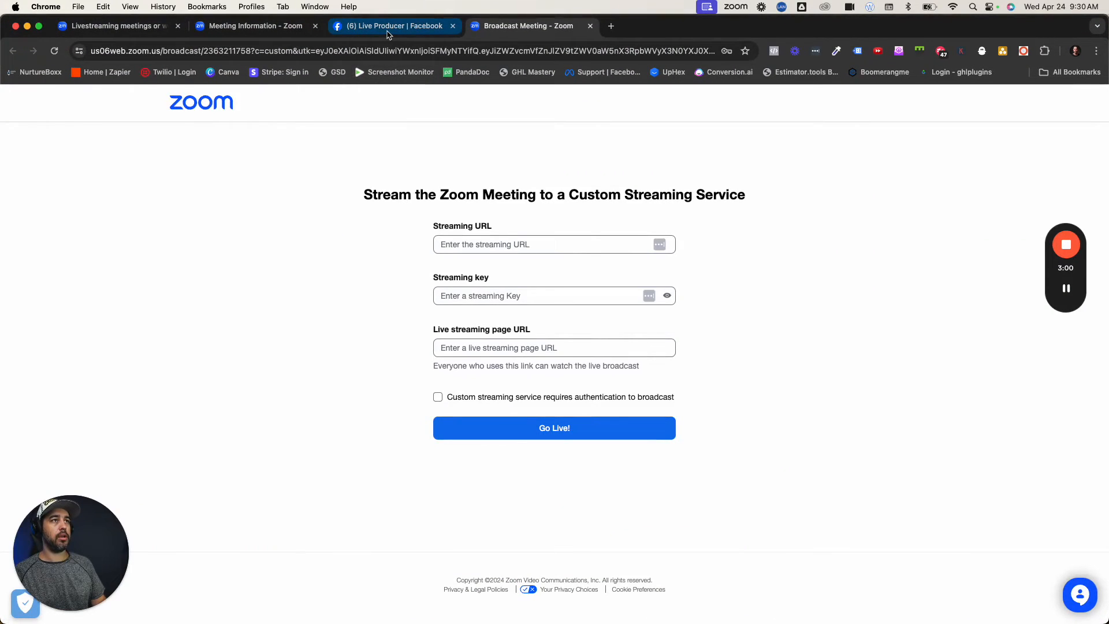
pyautogui.click(389, 25)
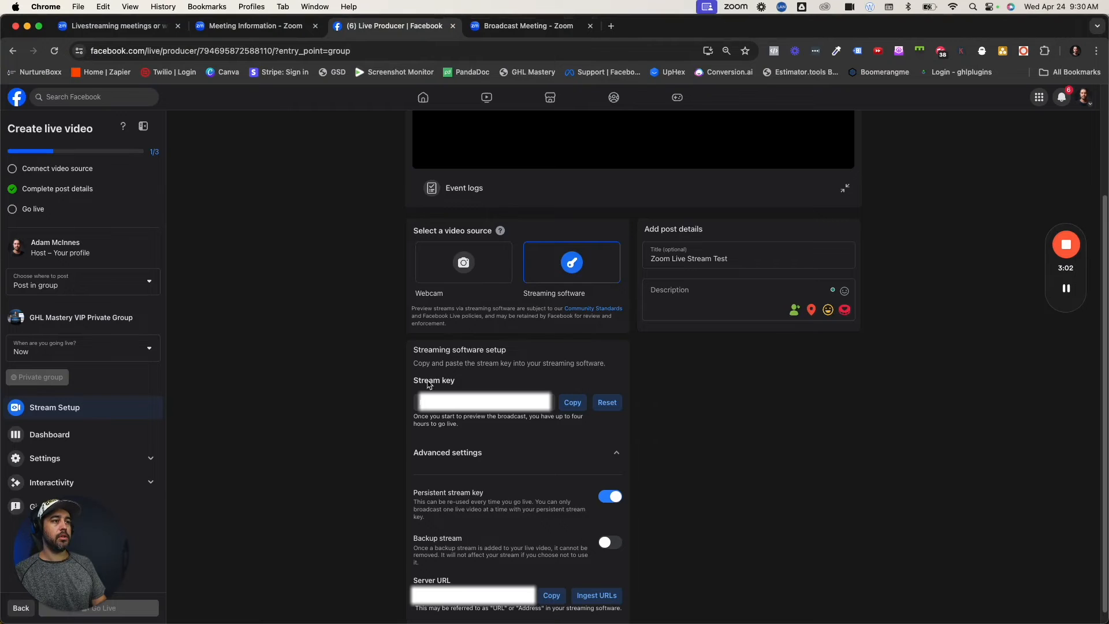
pyautogui.click(551, 595)
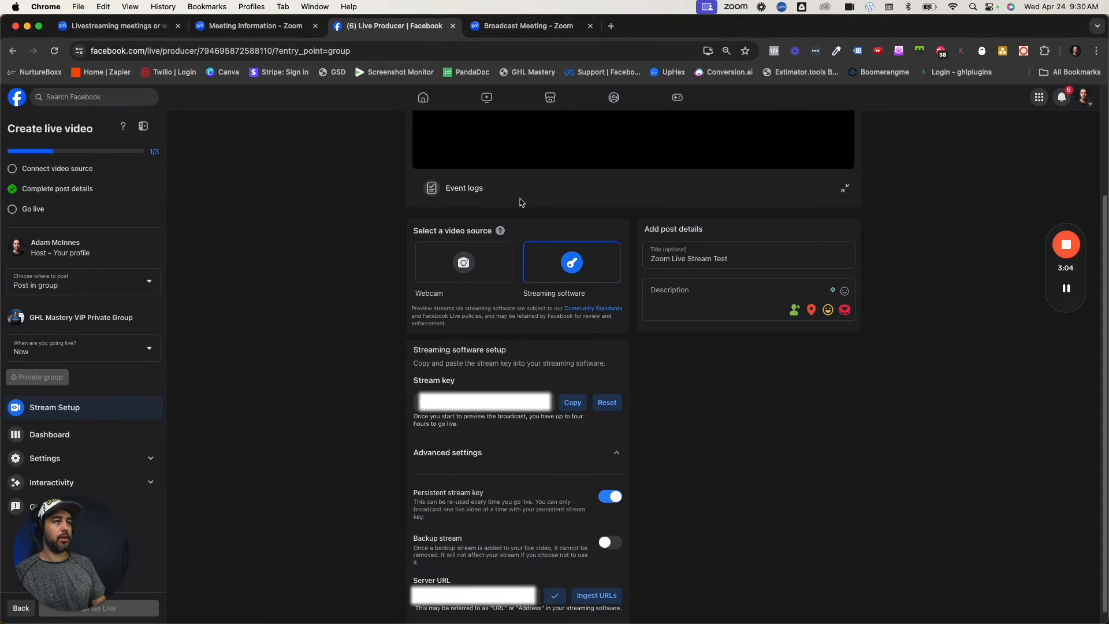
pyautogui.click(526, 25)
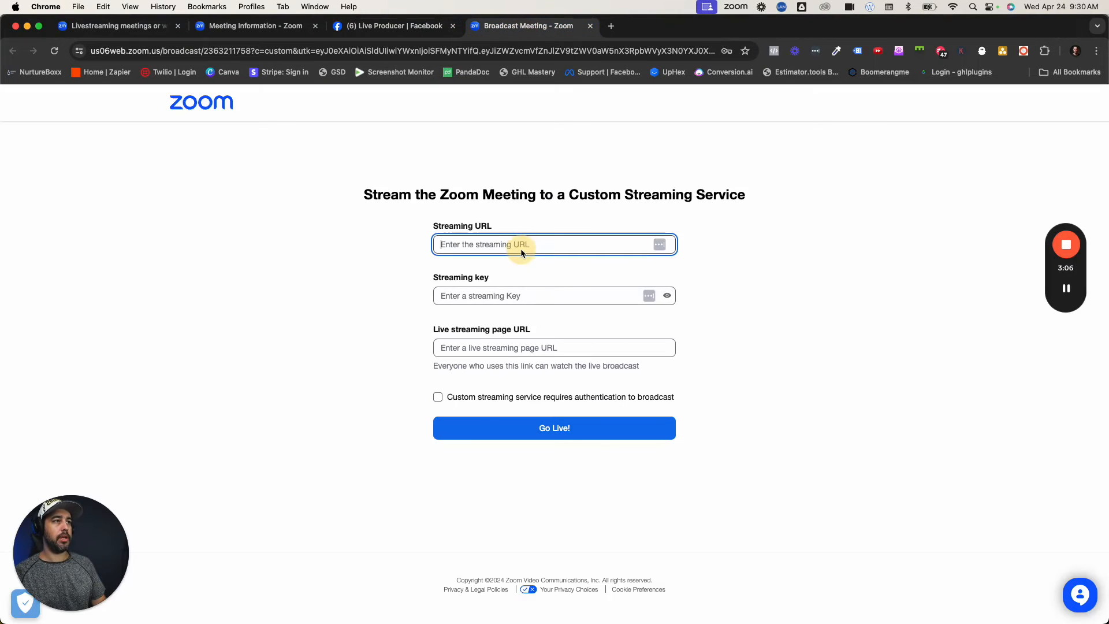
pyautogui.click(537, 294)
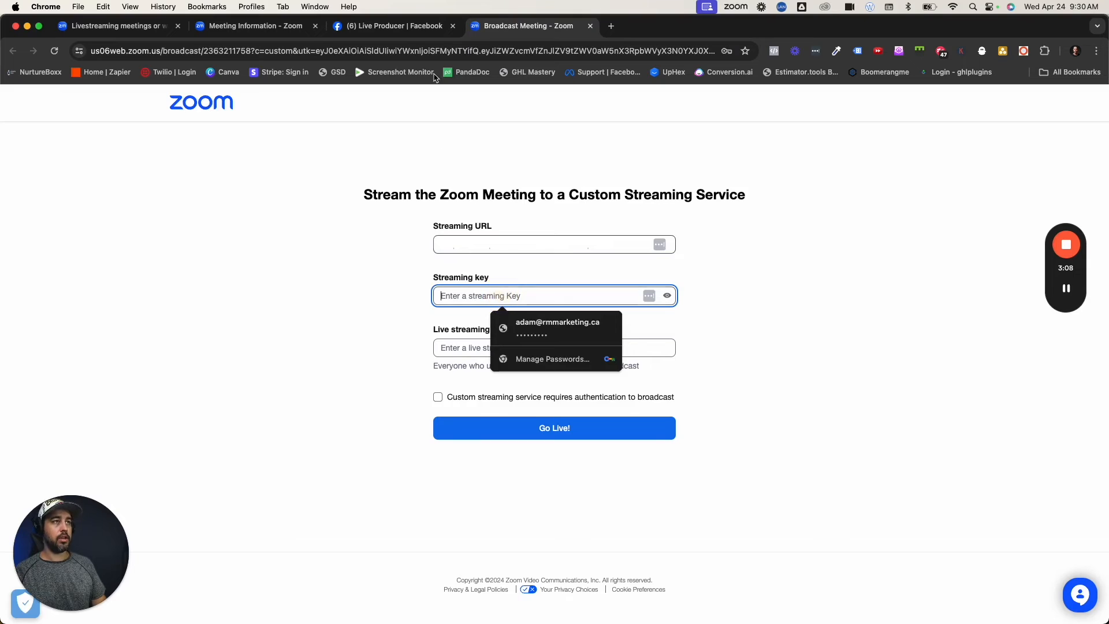
pyautogui.click(388, 26)
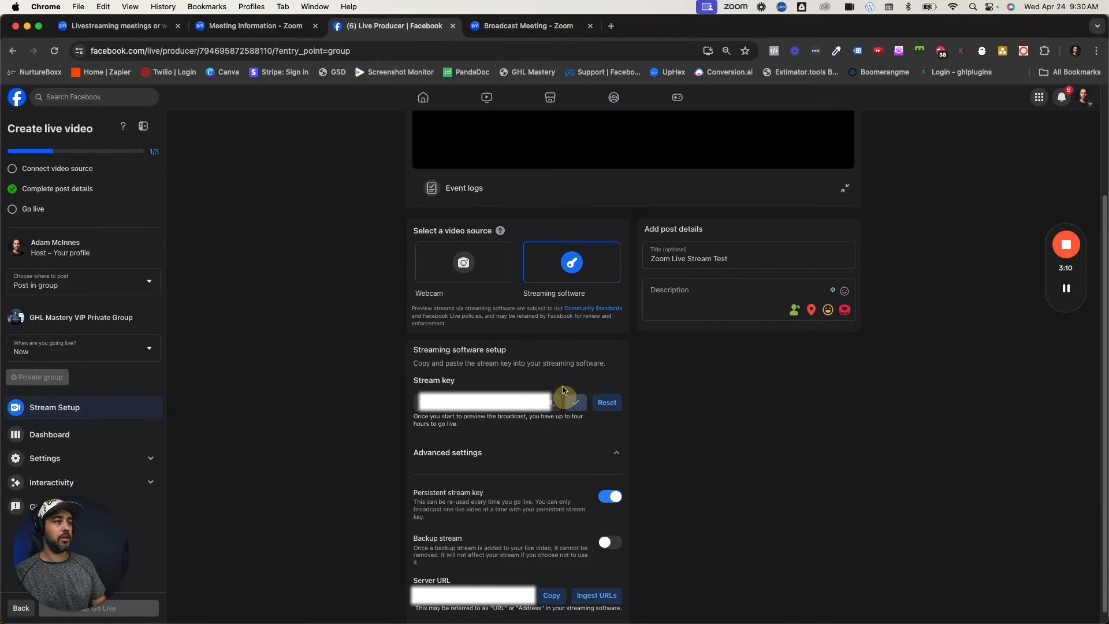
pyautogui.click(527, 26)
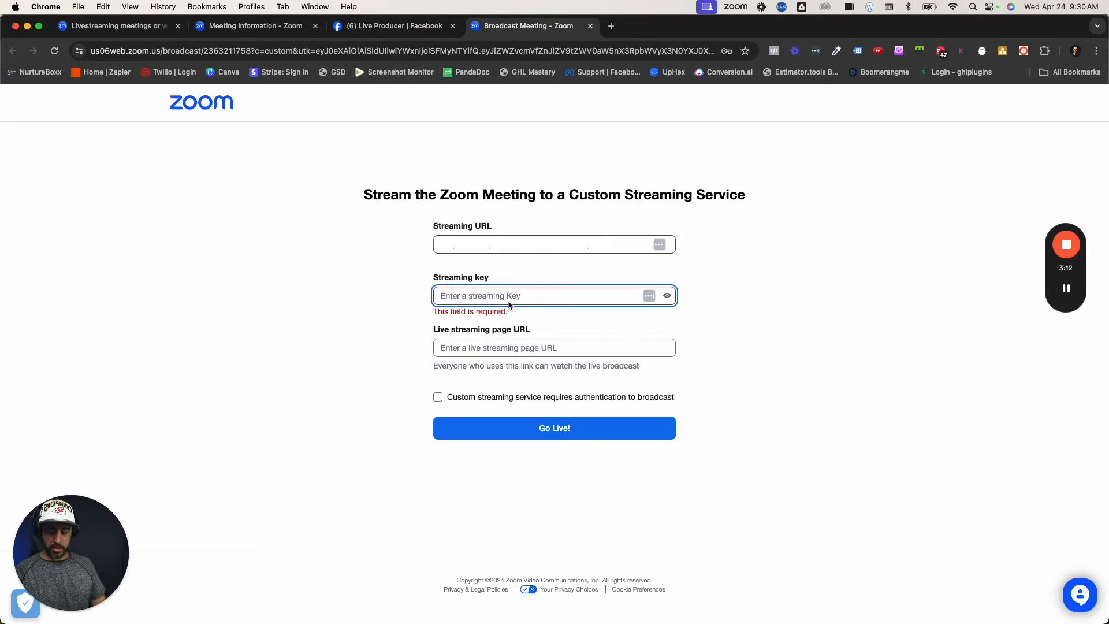
pyautogui.click(553, 347)
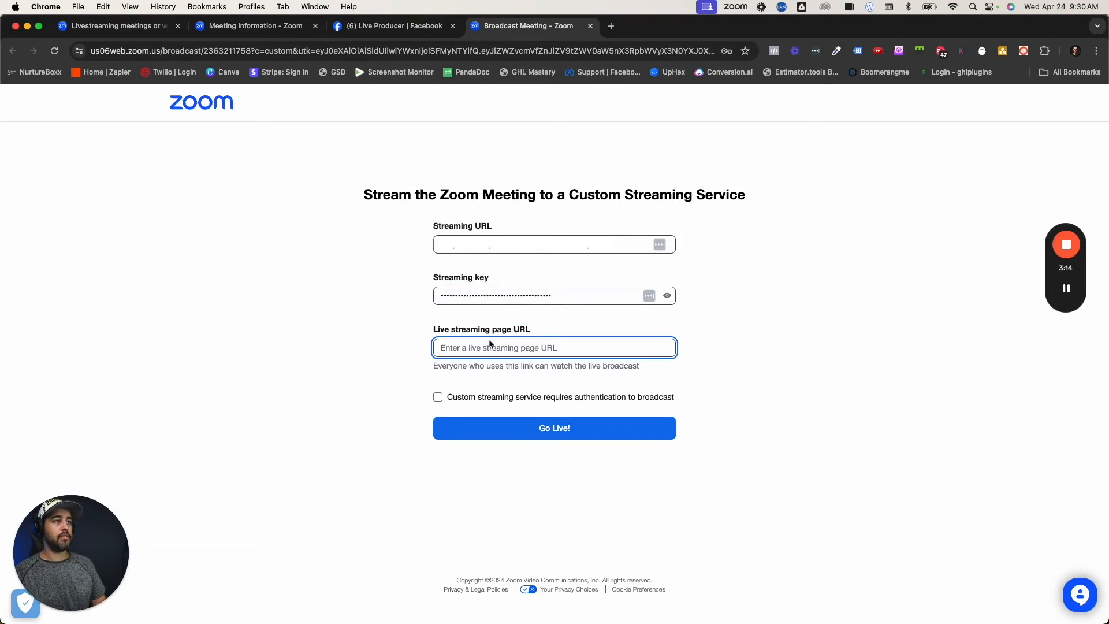
# Step: Use the GHL Mastery VIP Private Group address from facebook.com as the live streaming page URL and Go Live
pyautogui.click(389, 25)
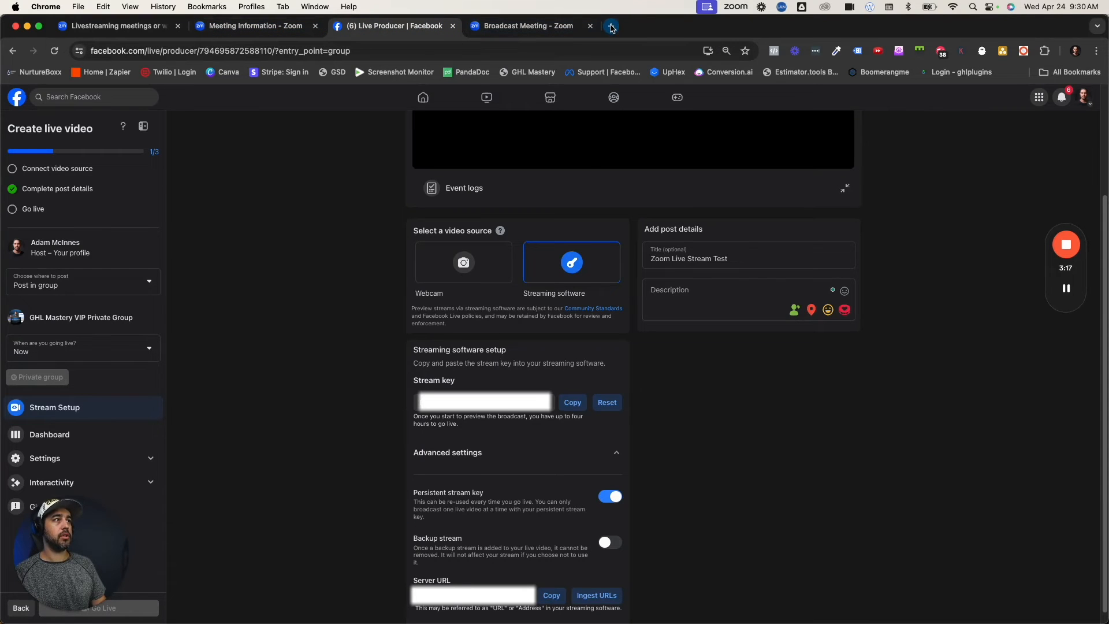
pyautogui.click(611, 27)
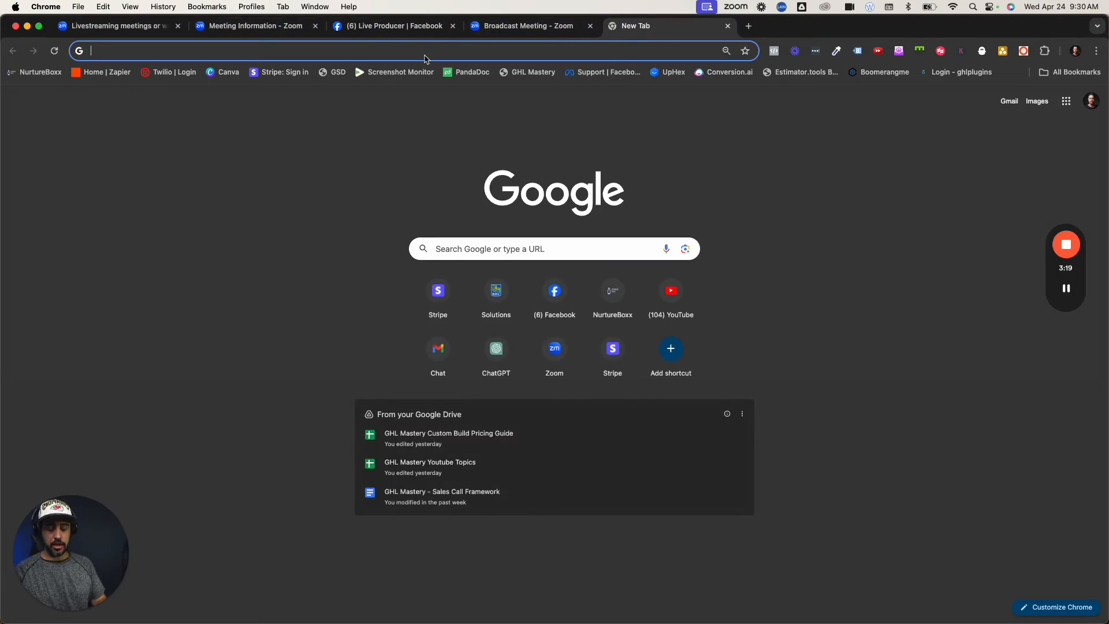
pyautogui.write('facebook.com')
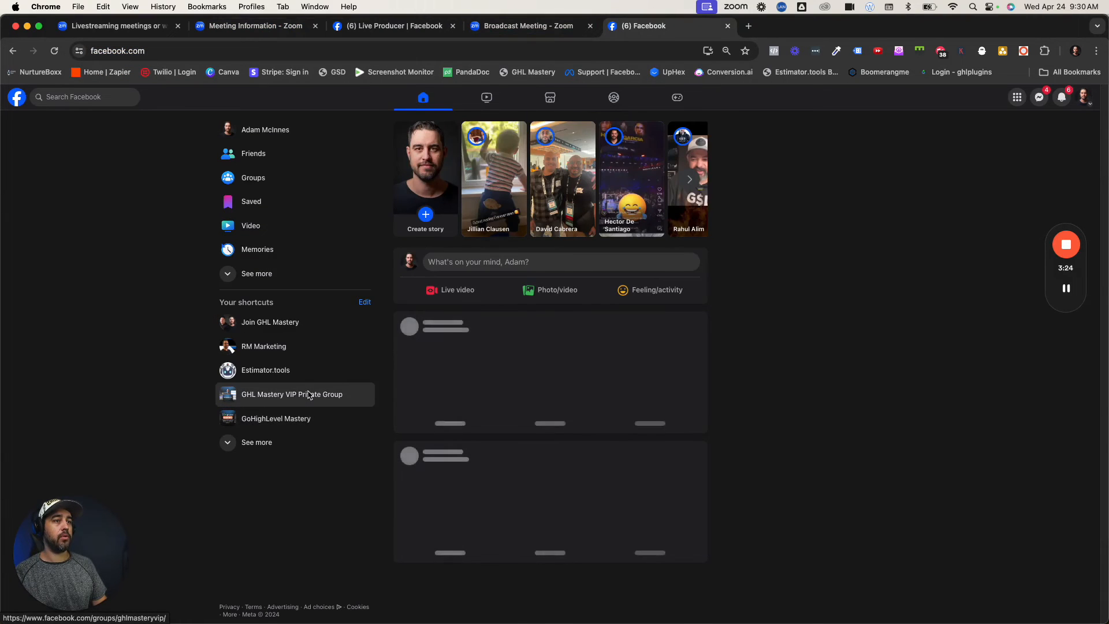
pyautogui.click(292, 393)
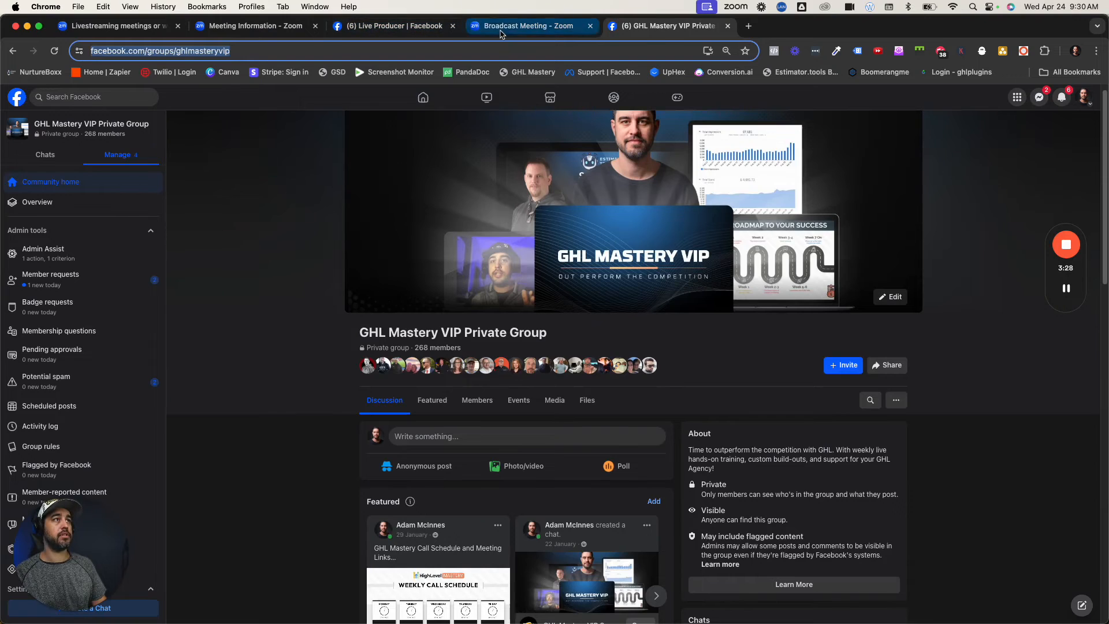
pyautogui.click(527, 25)
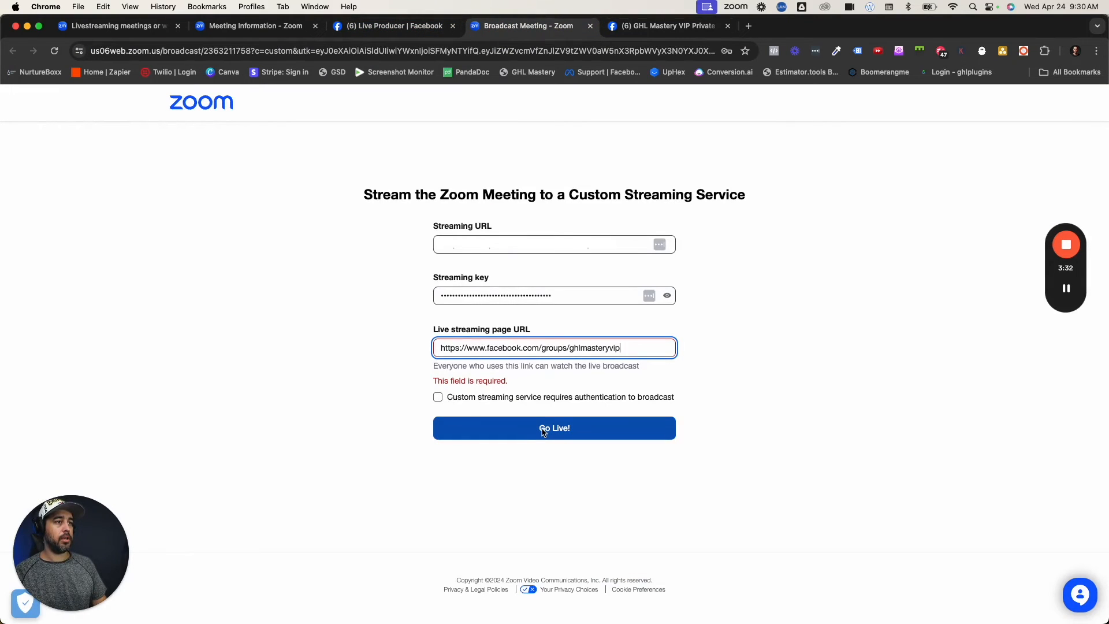
pyautogui.click(553, 427)
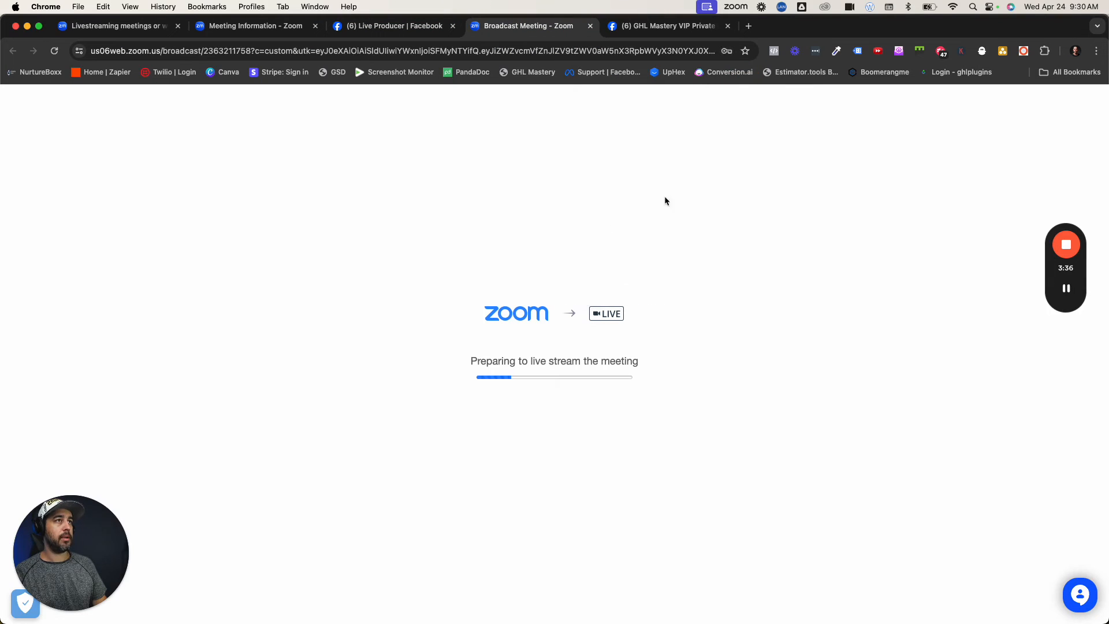
pyautogui.moveTo(585, 341)
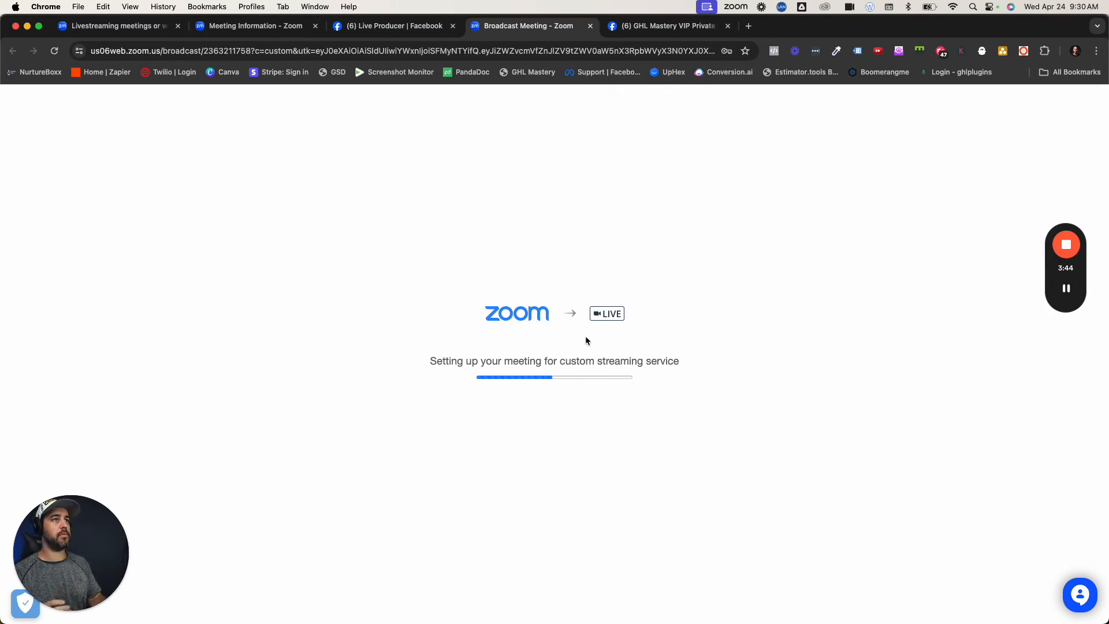
# Step: Wait on the Zoom broadcast page while the meeting is prepared for the custom streaming service
pyautogui.click(527, 26)
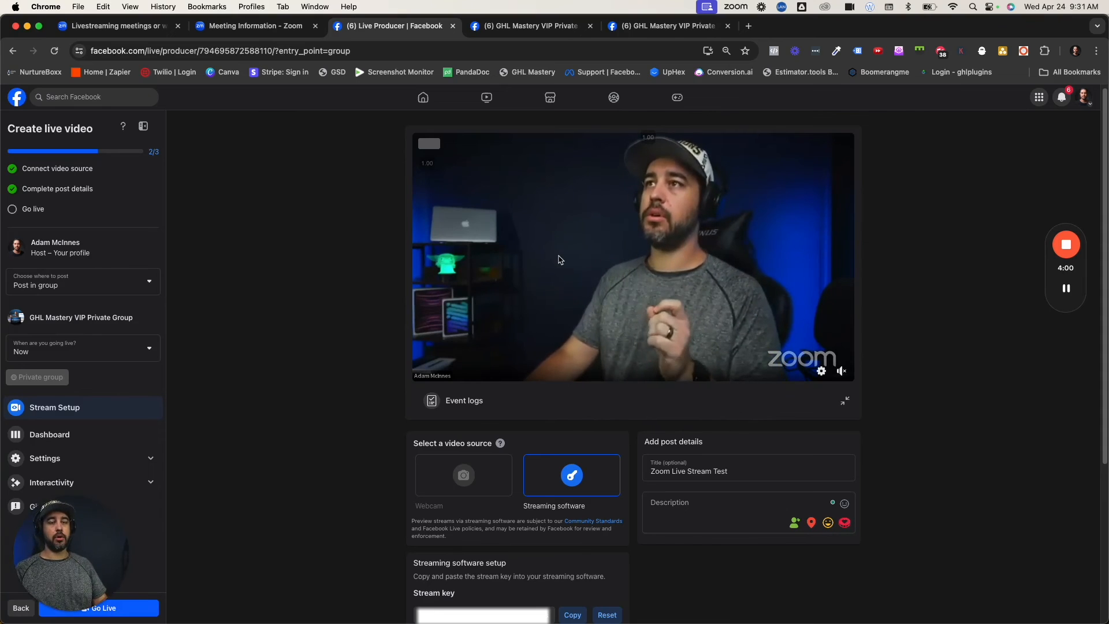
pyautogui.moveTo(120, 517)
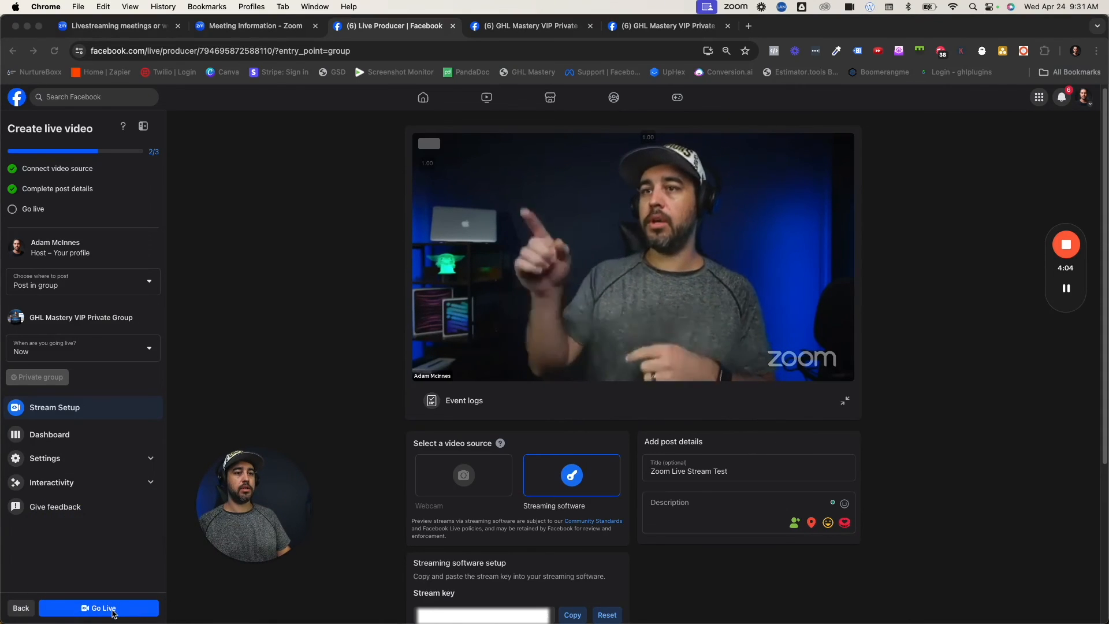
pyautogui.moveTo(177, 603)
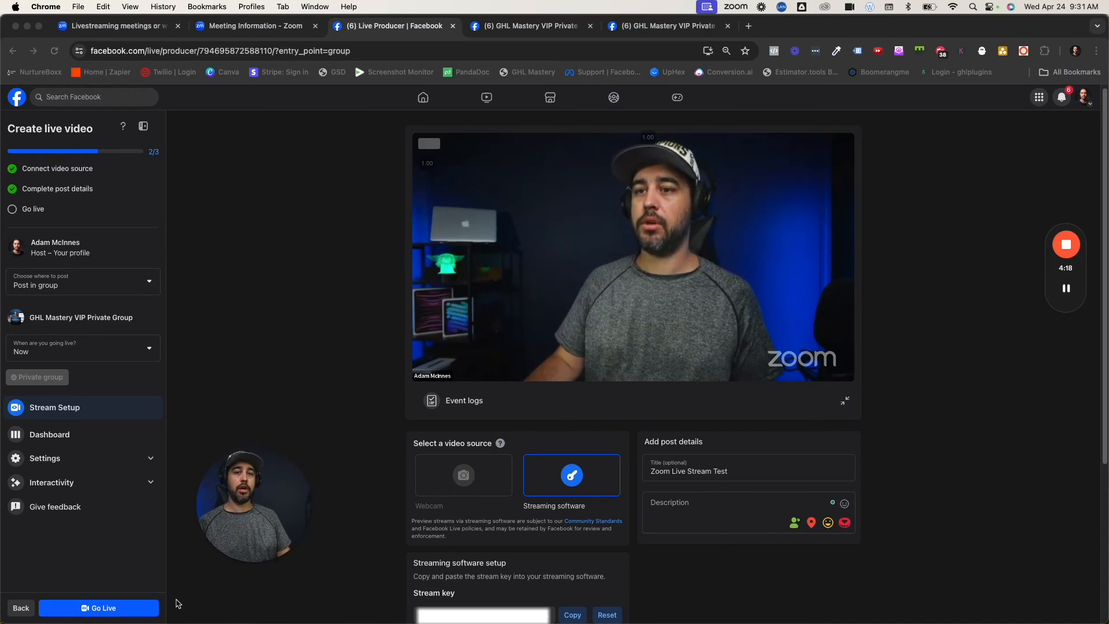
pyautogui.moveTo(227, 582)
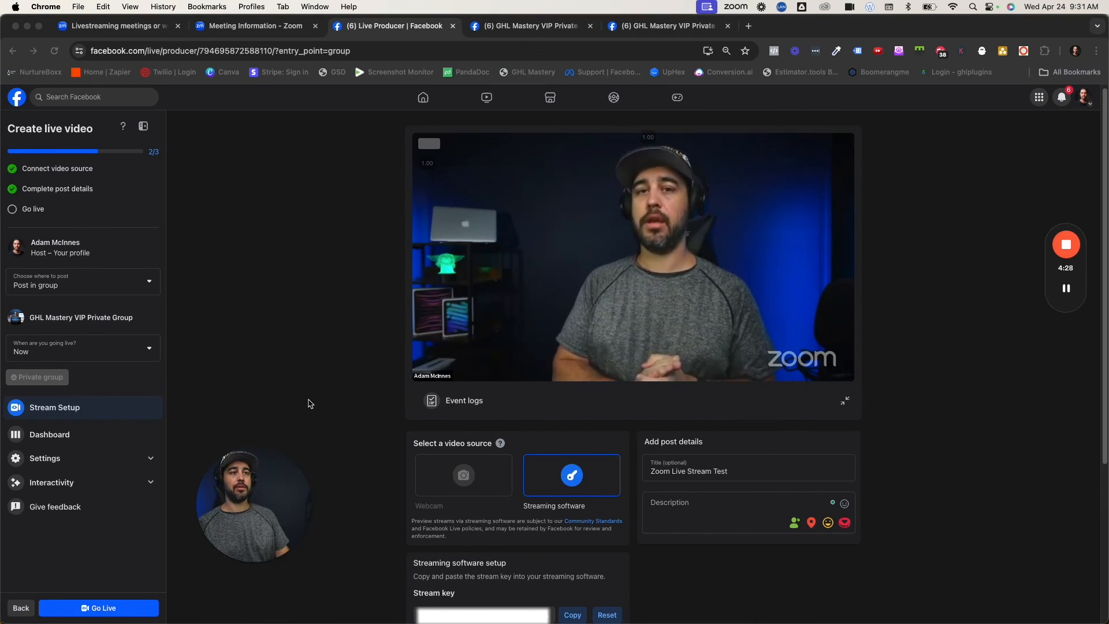
pyautogui.moveTo(941, 293)
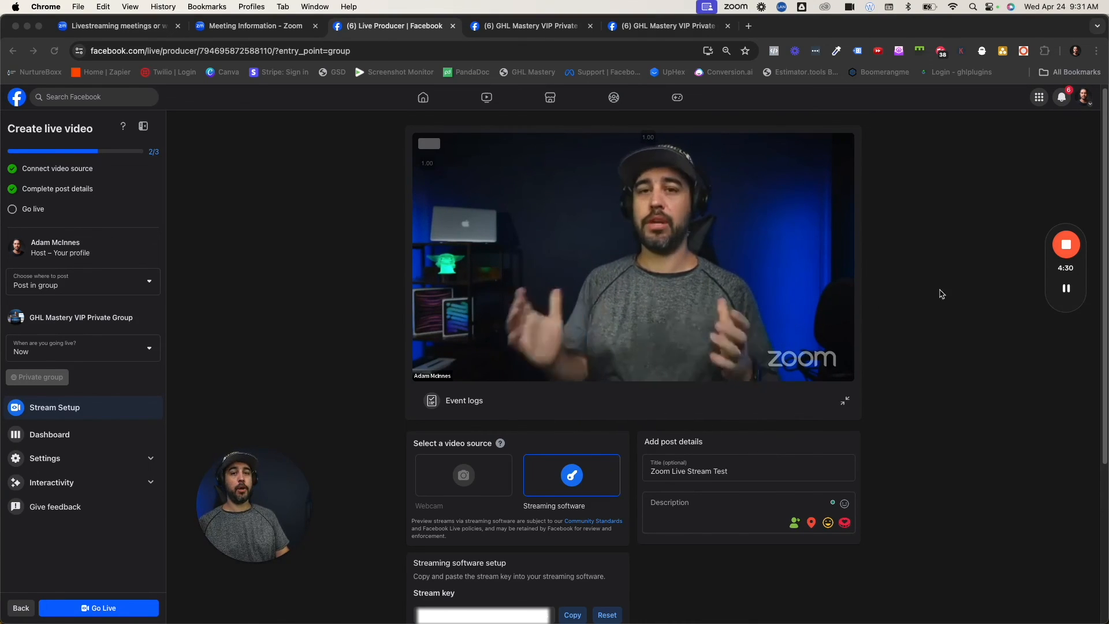